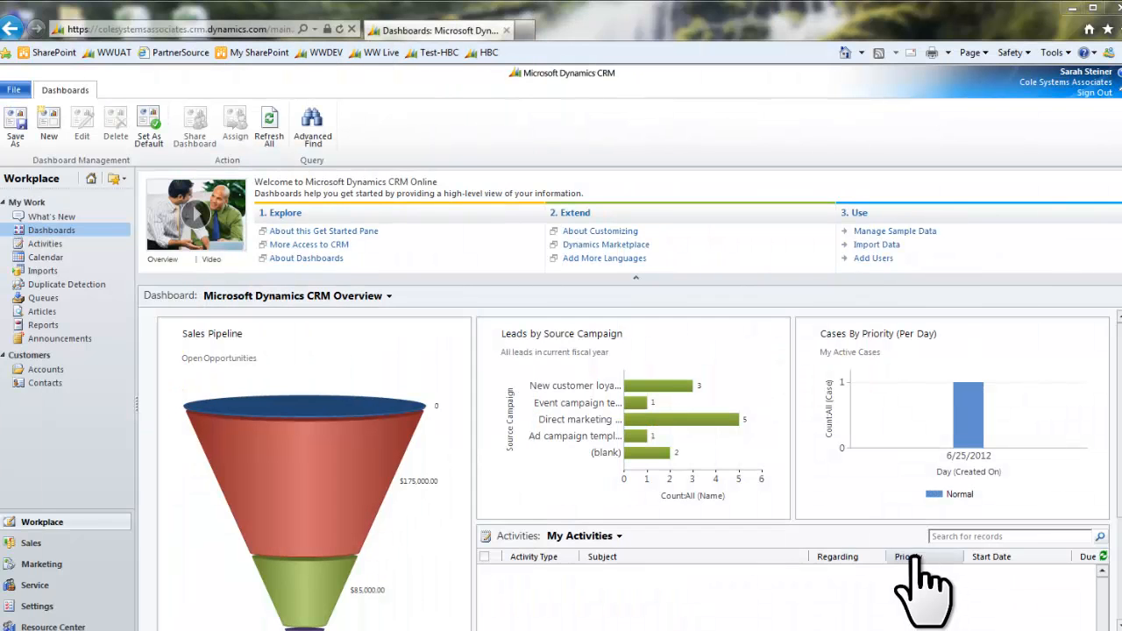
- Open the Service area's Cases list showing the Invoice Discrepancy for June 2012 case
{"action": "left_click", "coordinate": [35, 560]}
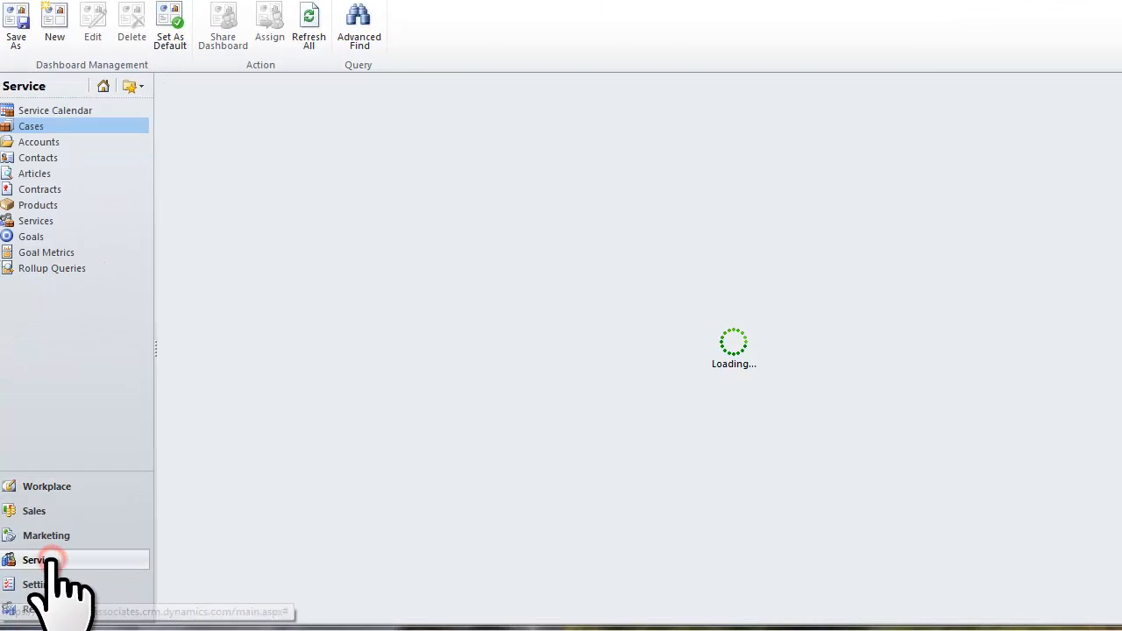
{"action": "left_click", "coordinate": [31, 126]}
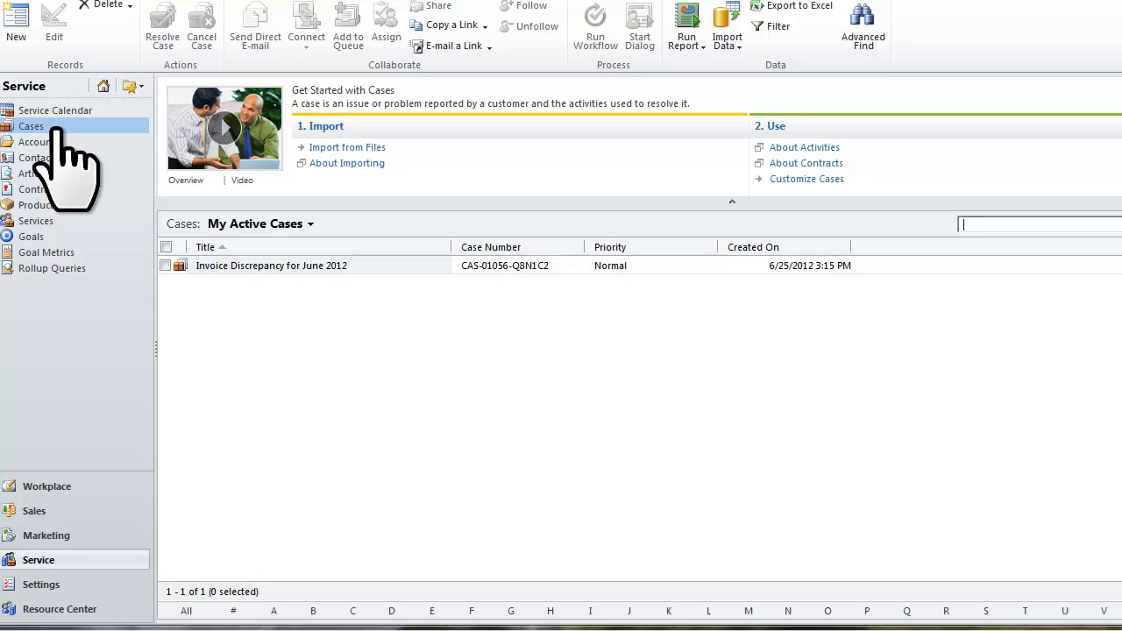
{"action": "mouse_move", "coordinate": [228, 325]}
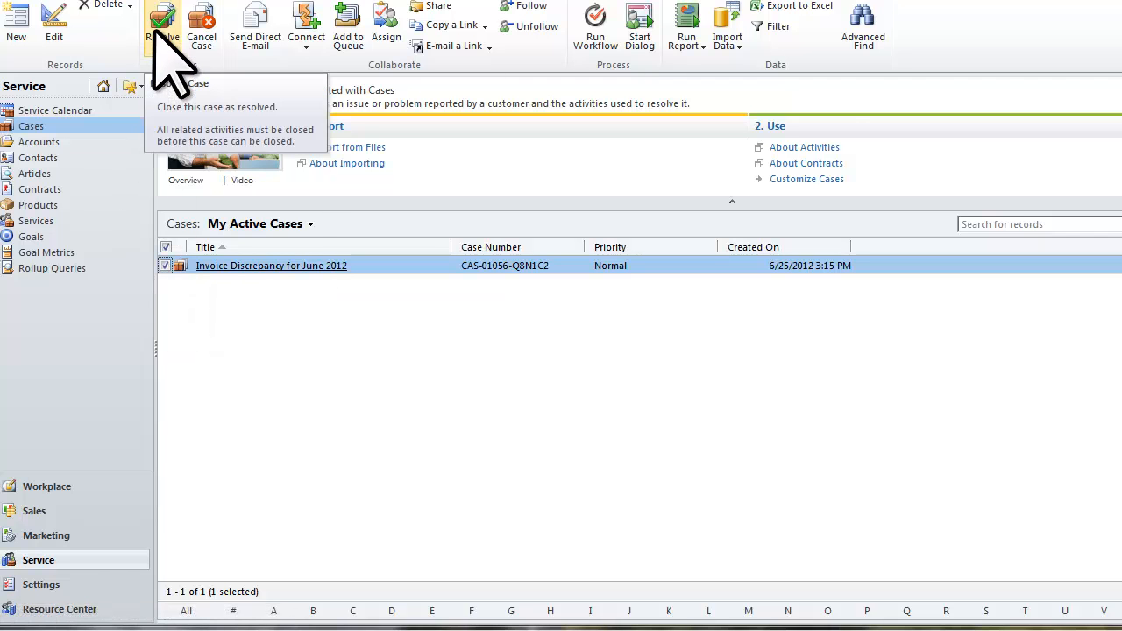
- Start resolving the Invoice Discrepancy for June 2012 case from the ribbon
{"action": "left_click", "coordinate": [162, 22]}
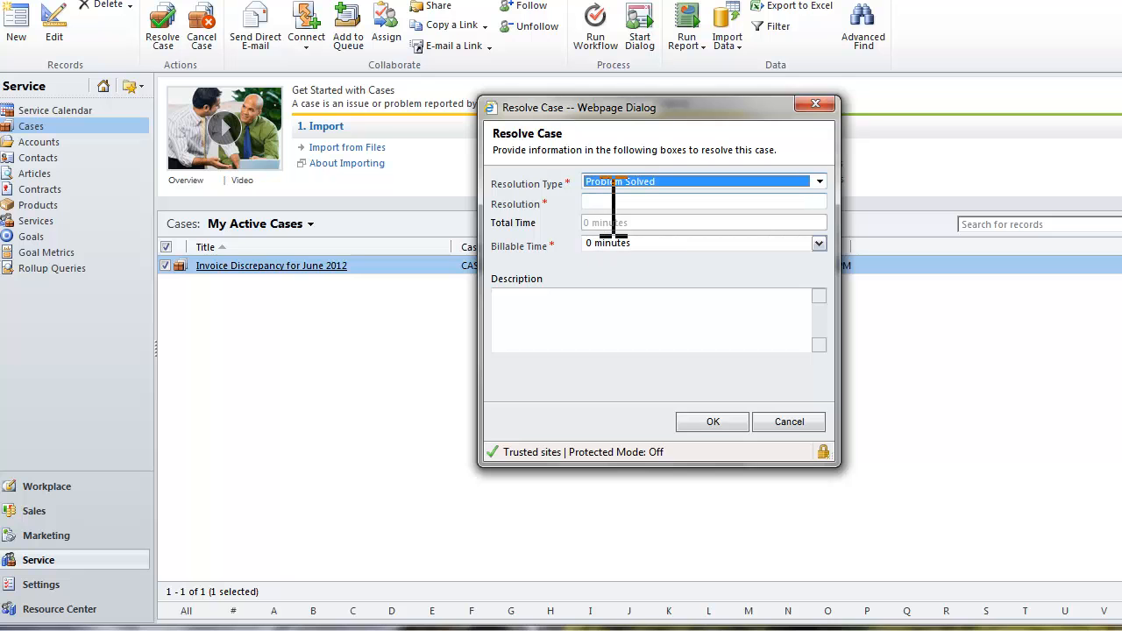
- Enter resolution 'Provided Account with Credit' under Problem Solved and confirm
{"action": "left_click", "coordinate": [701, 202]}
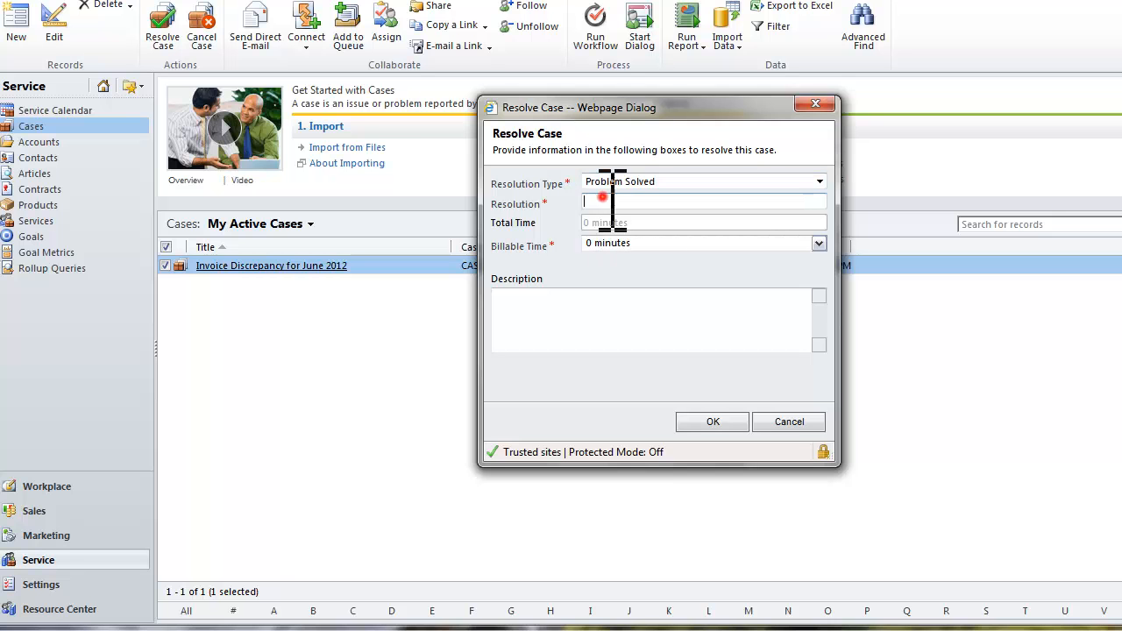
{"action": "type", "text": "Provided Account"}
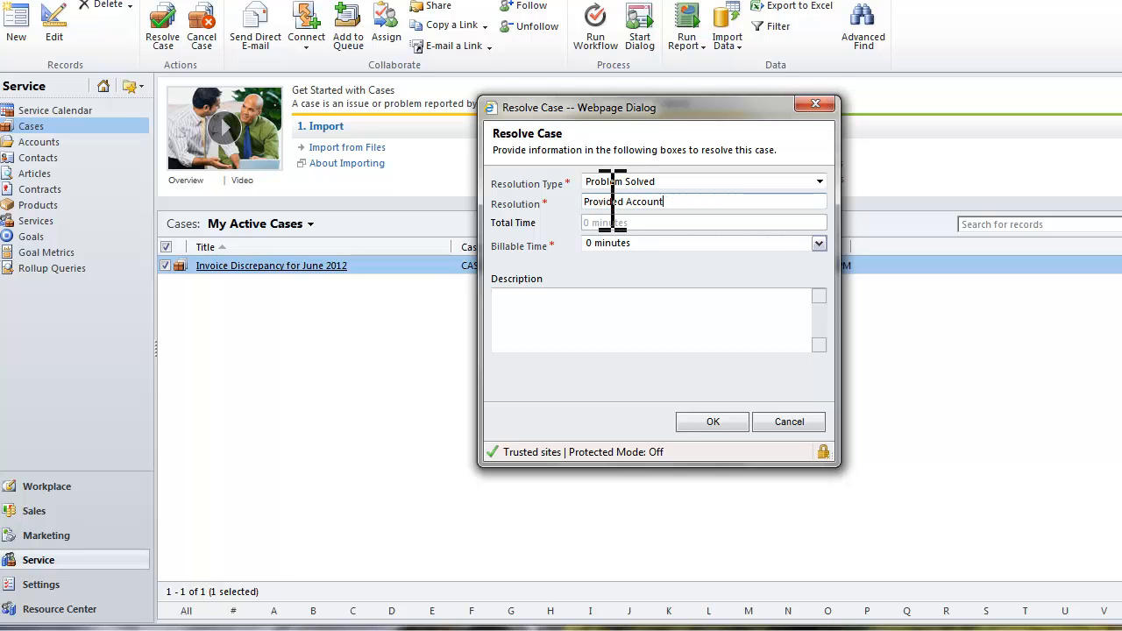
{"action": "type", "text": "with Credit"}
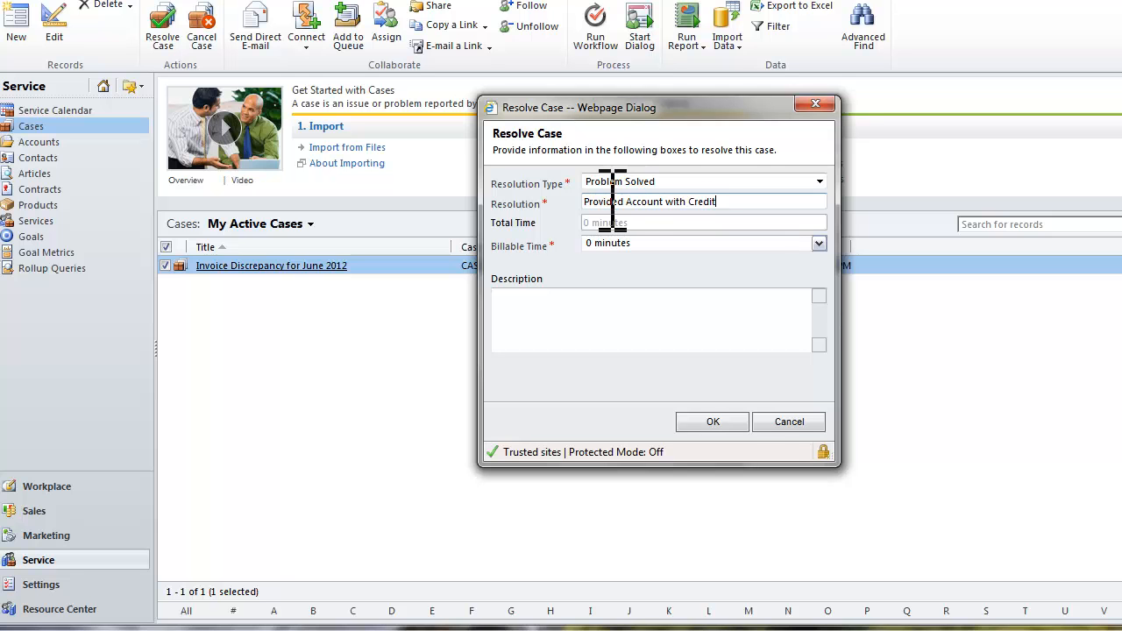
{"action": "left_click", "coordinate": [712, 422]}
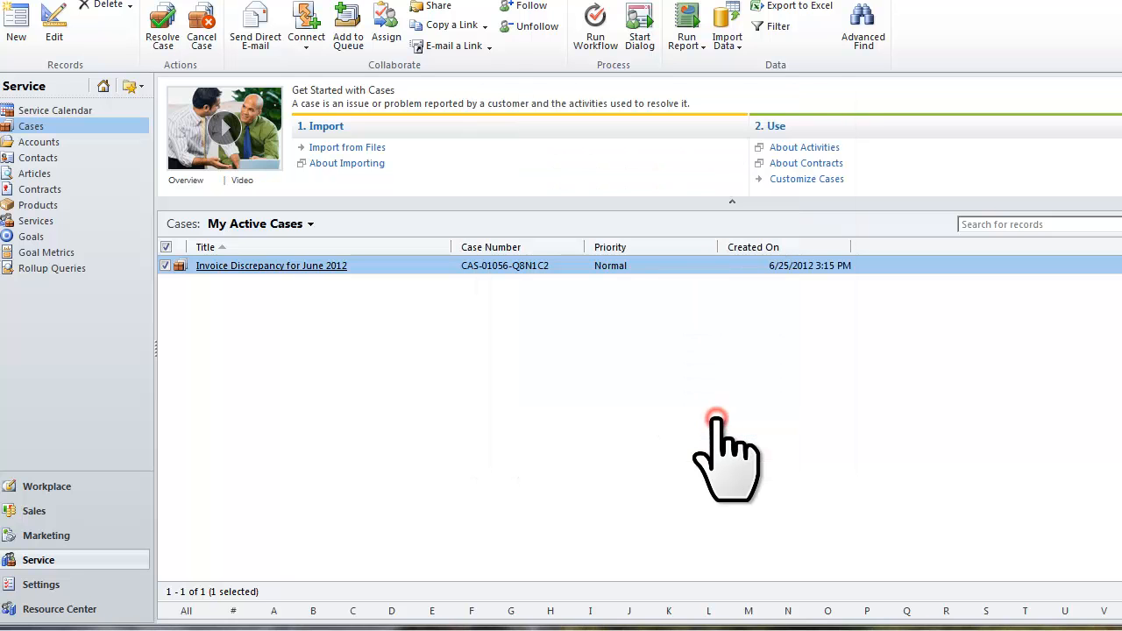